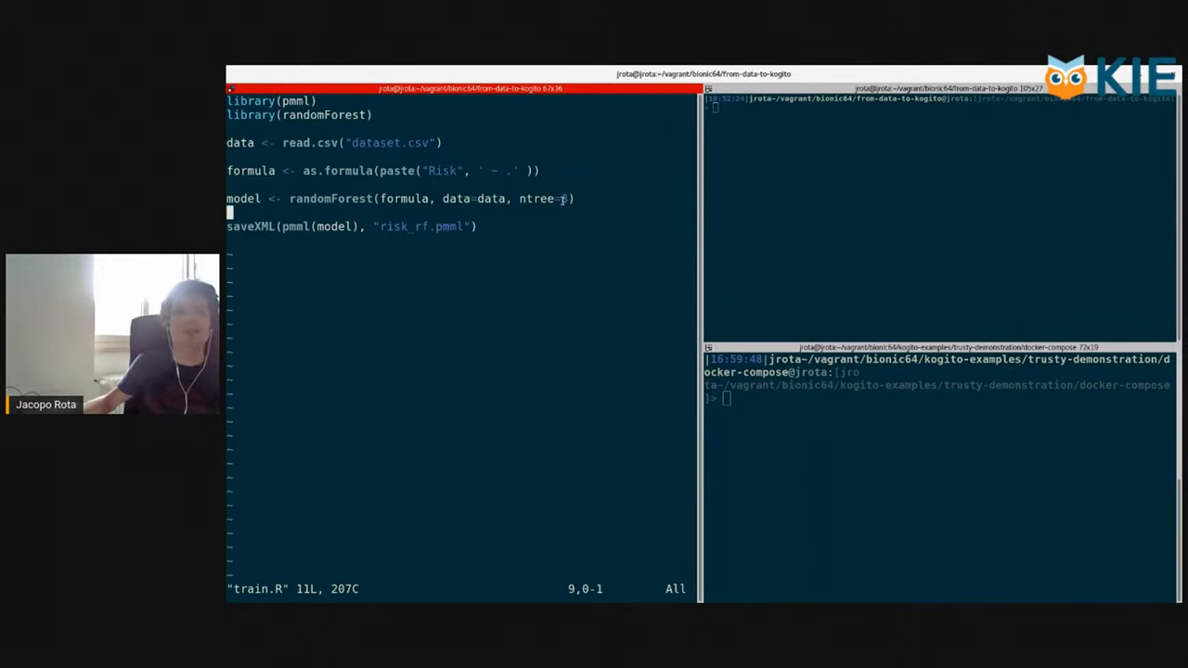
- Set ntree=3 in the randomForest call of train.R and save the script
text(3)
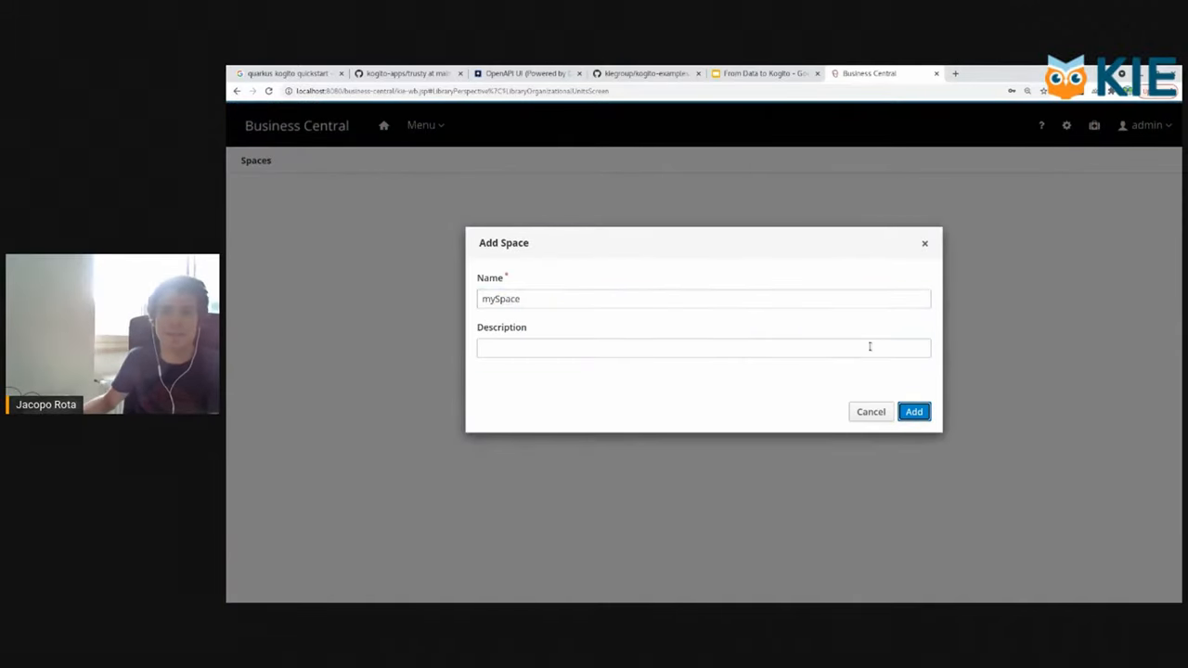
- Confirm the mySpace space and create a new project named myMortgage in it
click(914, 412)
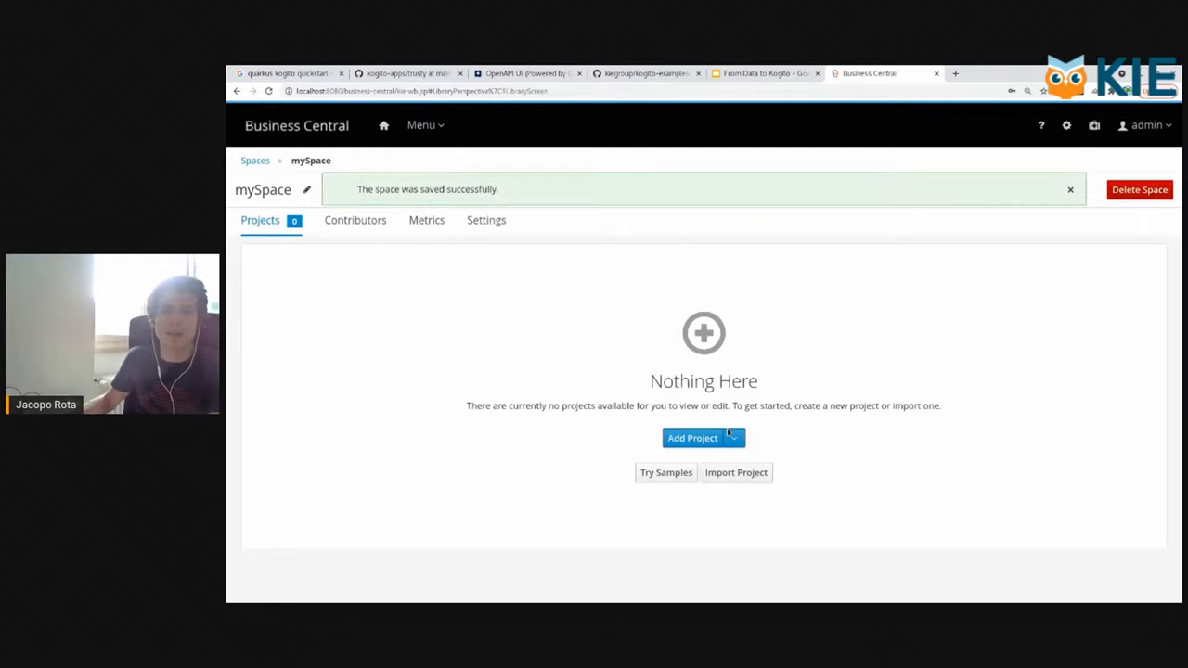
click(691, 438)
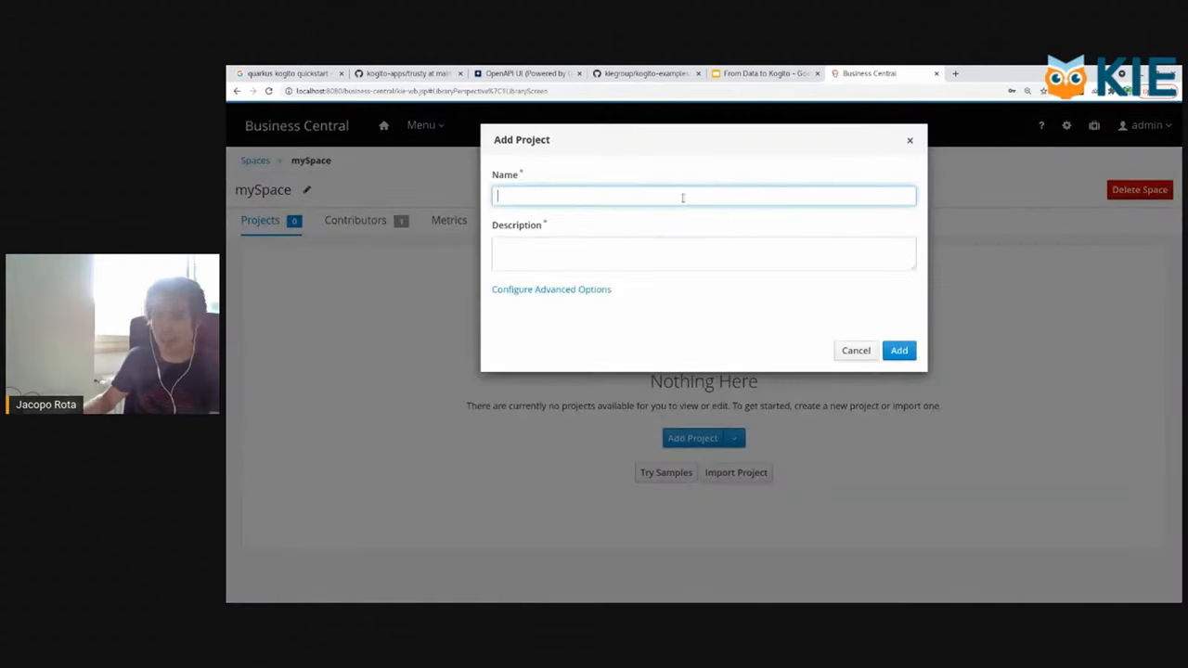
text(myMortgag)
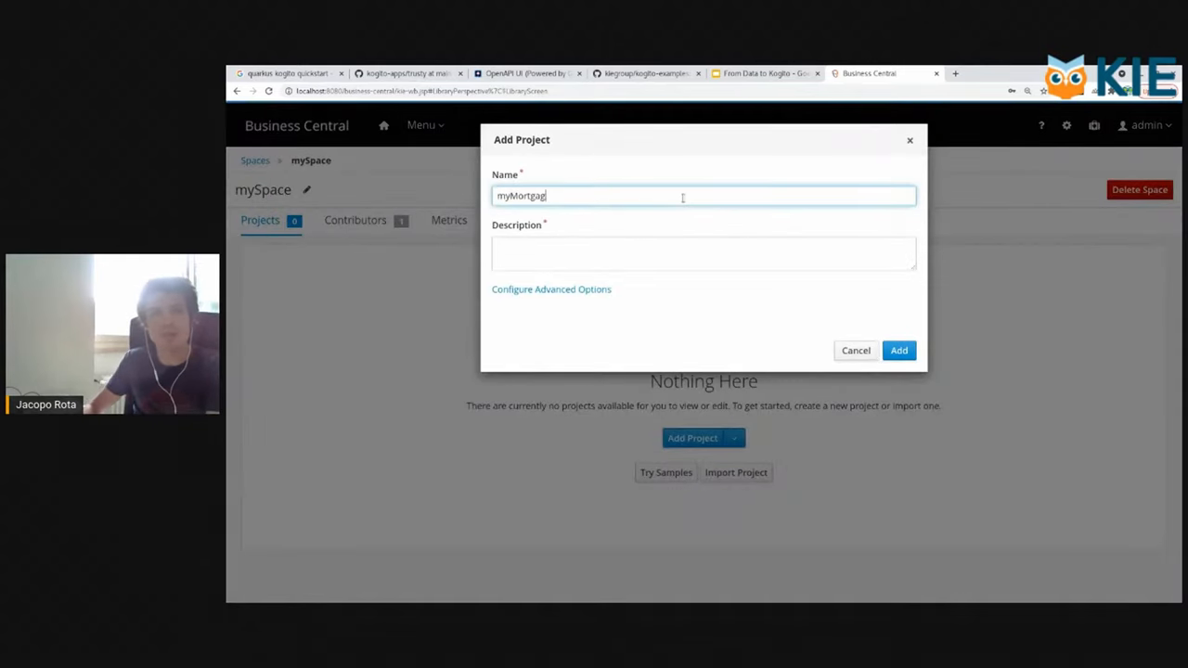
click(899, 349)
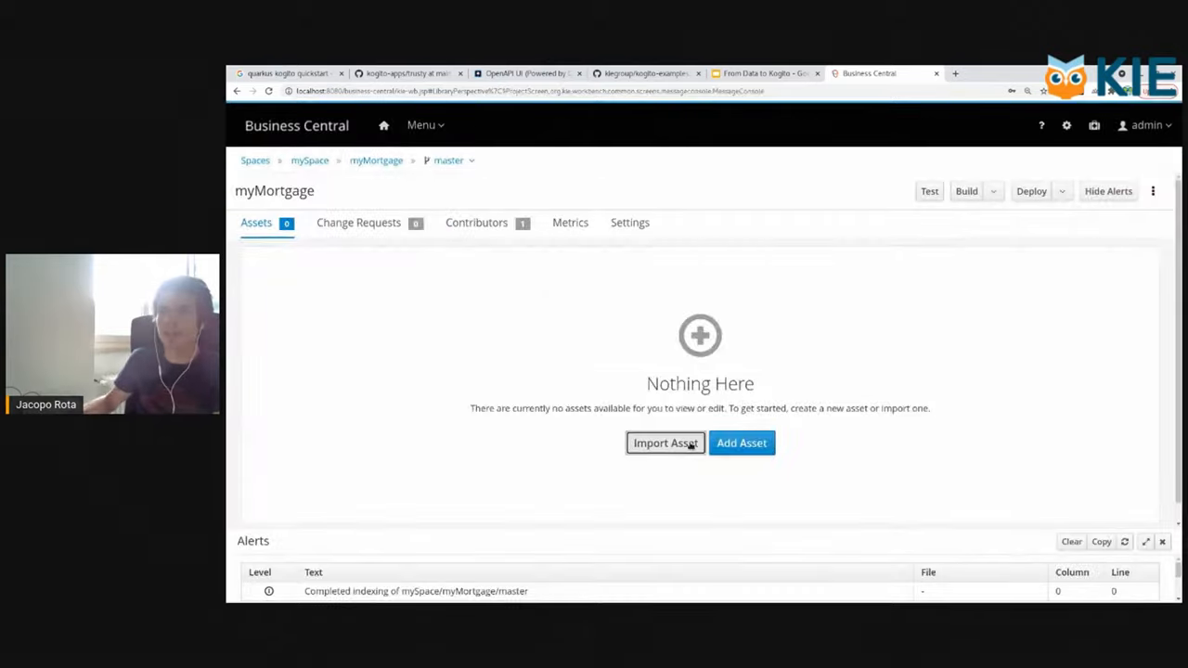
- Import the risk_rf.pmml file as a new asset named risk_rf
click(665, 442)
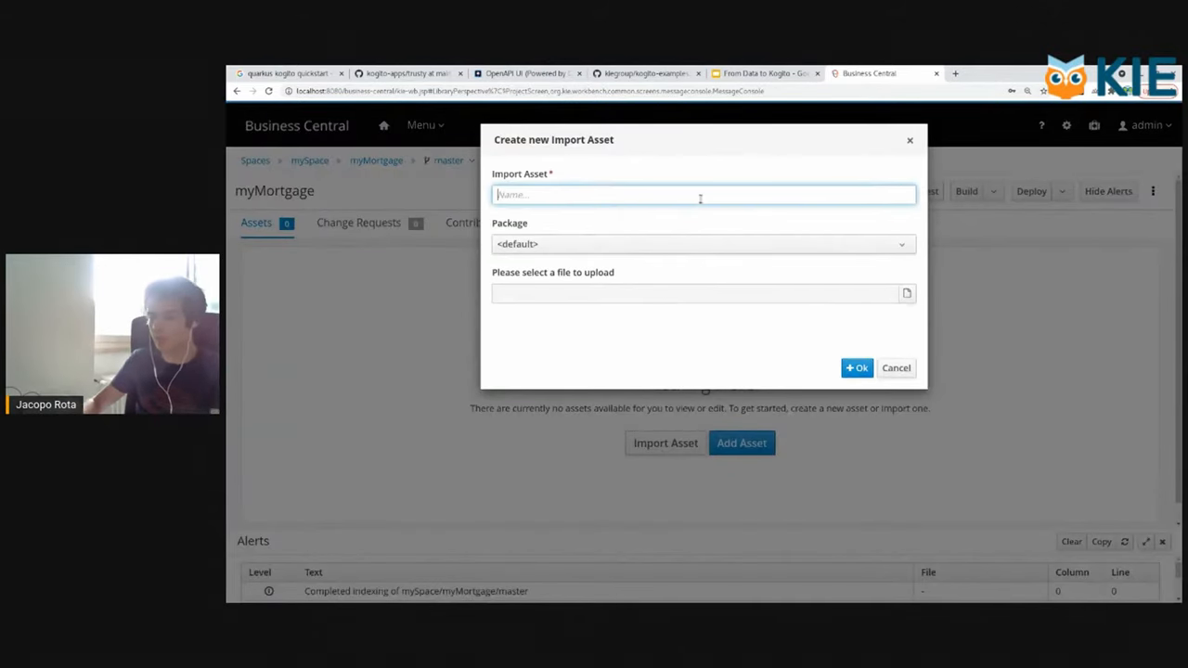
text(risk_rf)
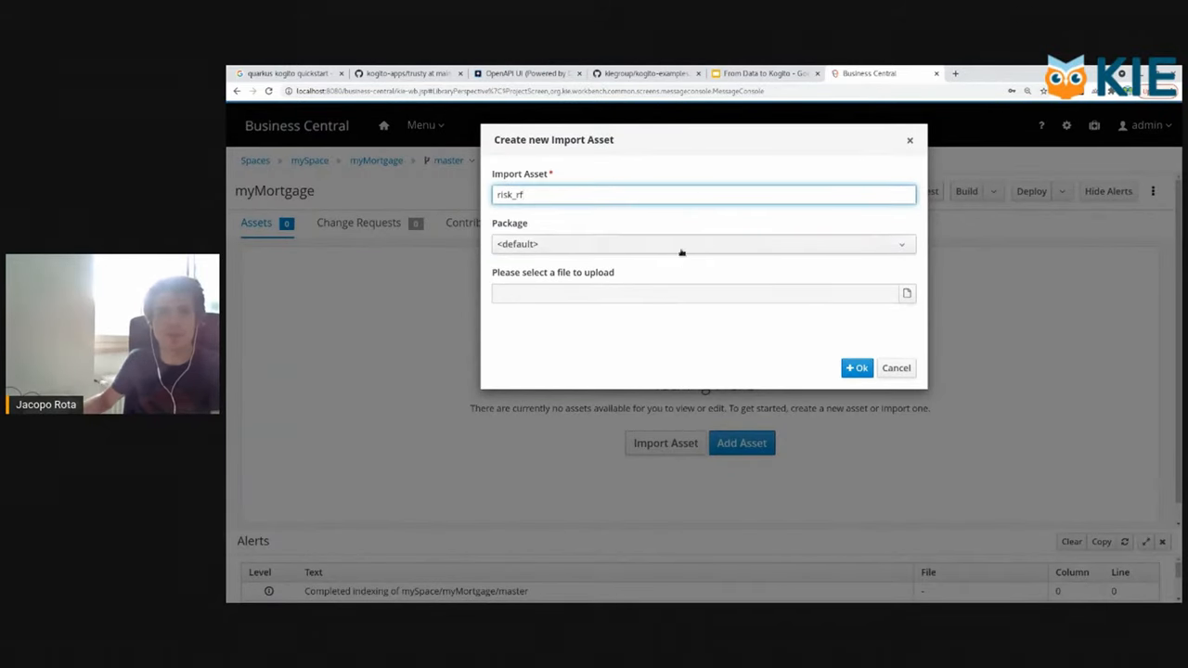
click(906, 293)
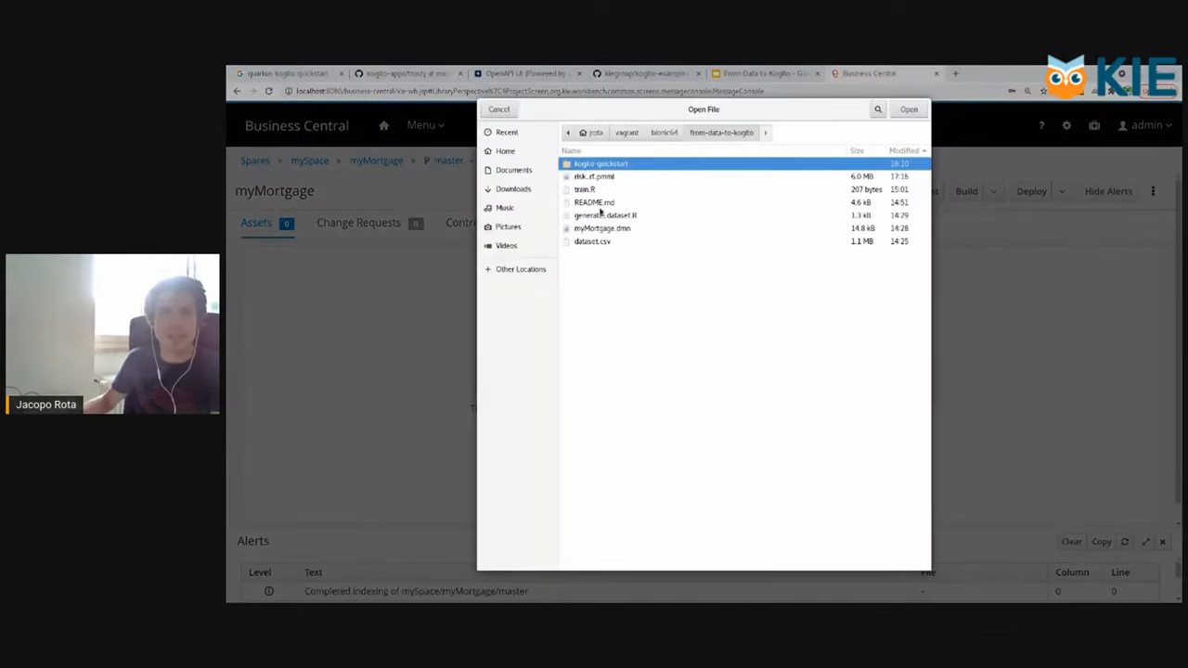
click(593, 176)
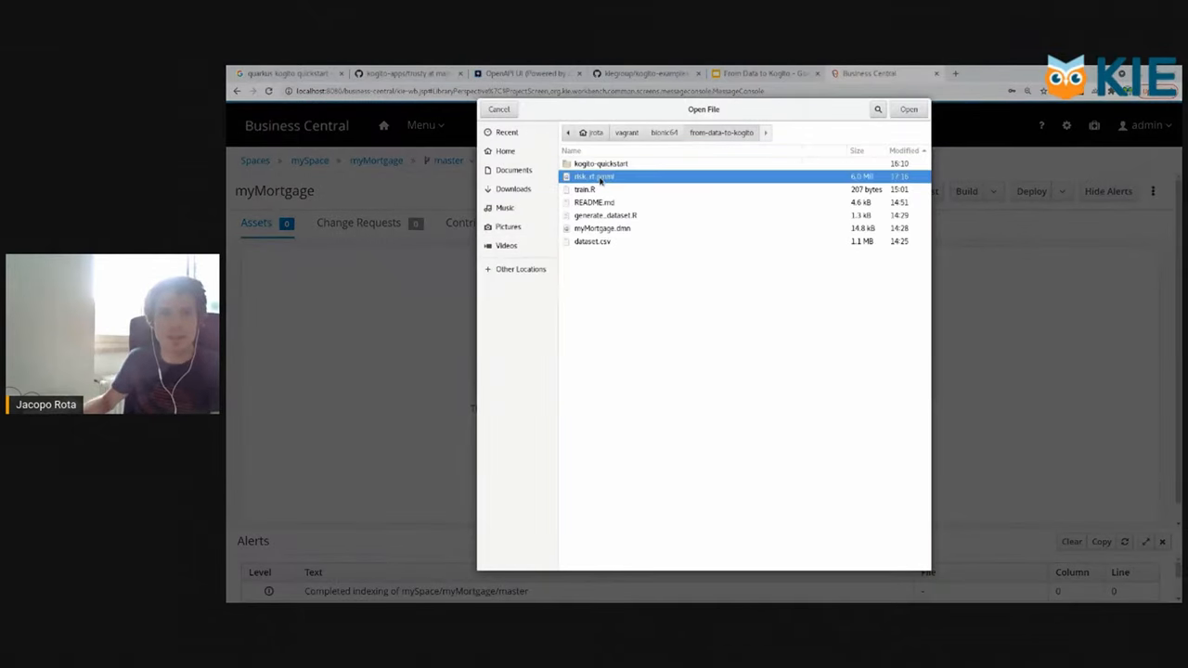
click(908, 108)
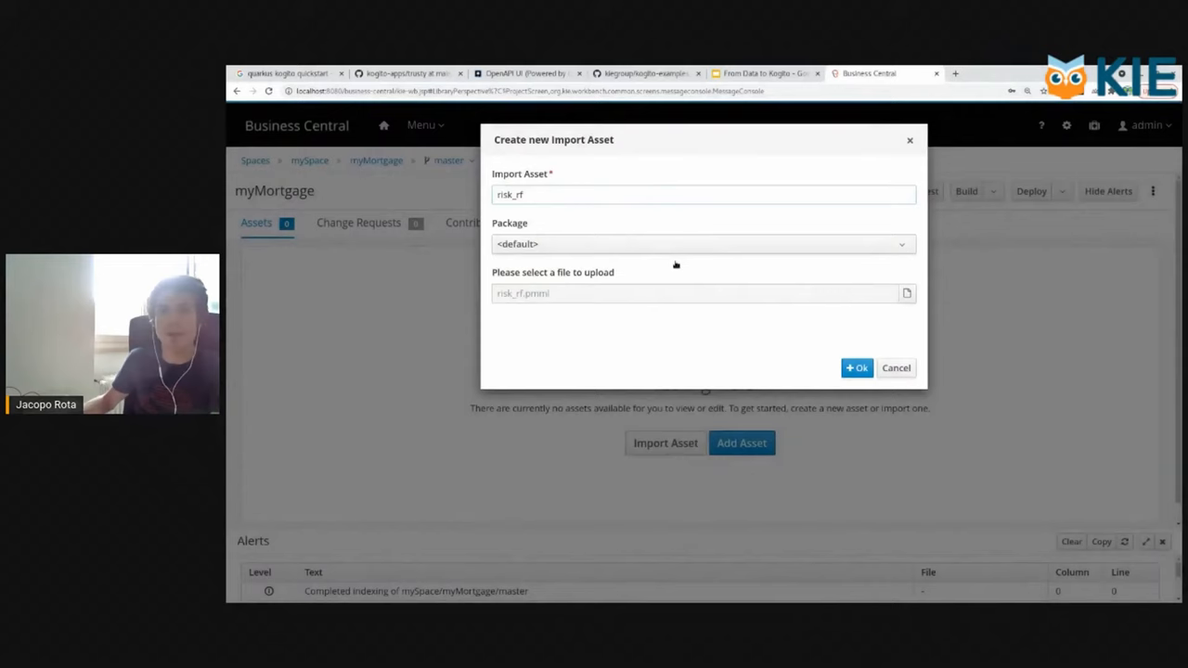
click(858, 367)
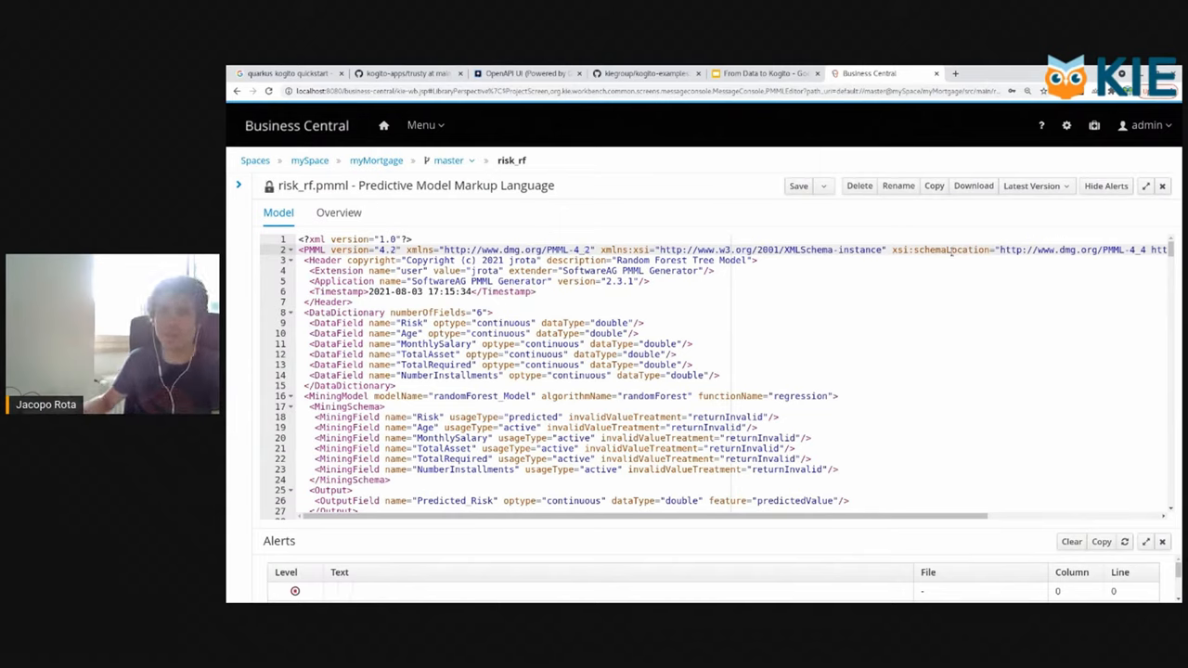
- Scroll through the risk_rf PMML, save it, download the raw file, and return to the project assets
scroll(right, 3)
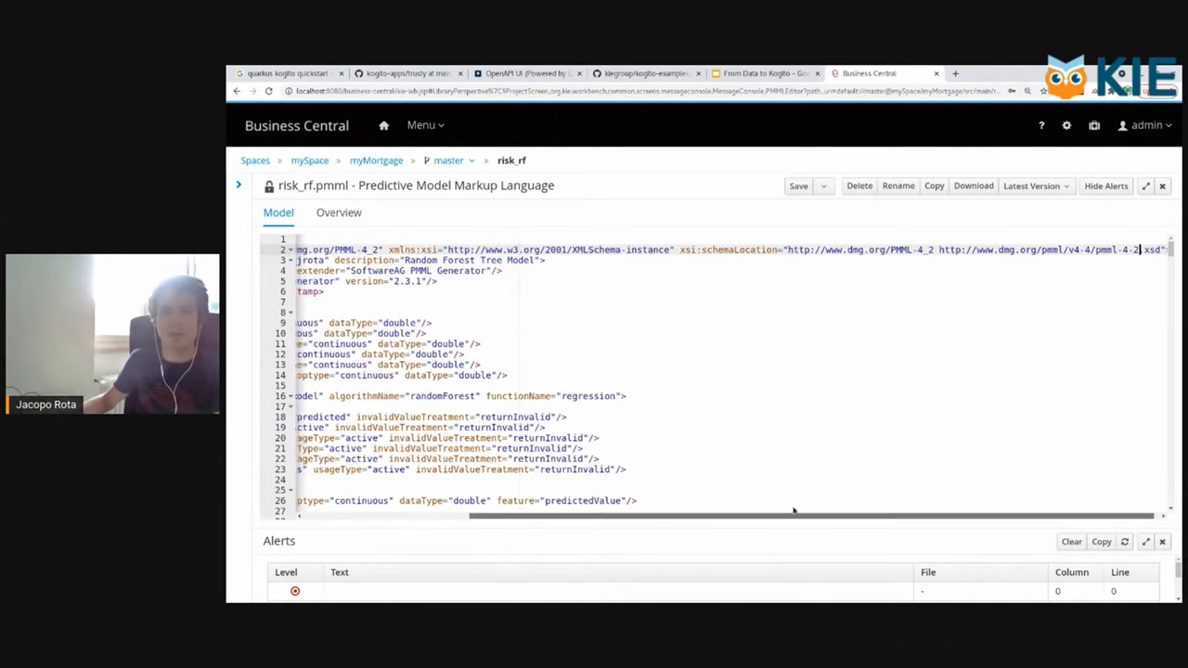
scroll(left, 3)
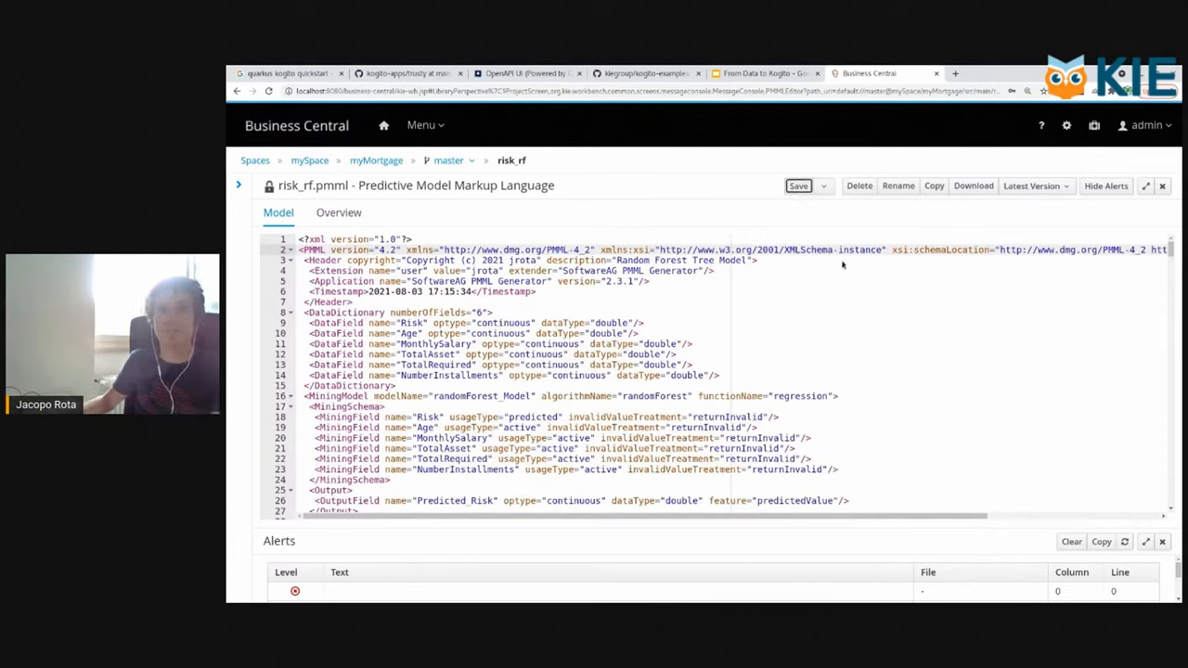
click(798, 185)
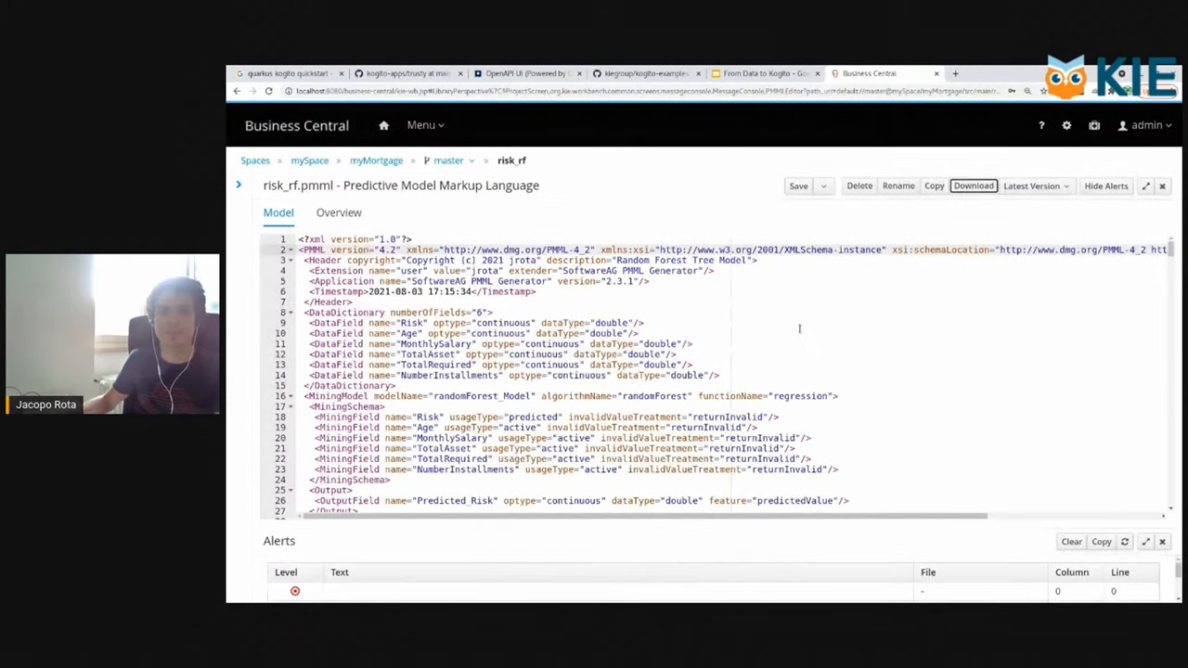
click(973, 185)
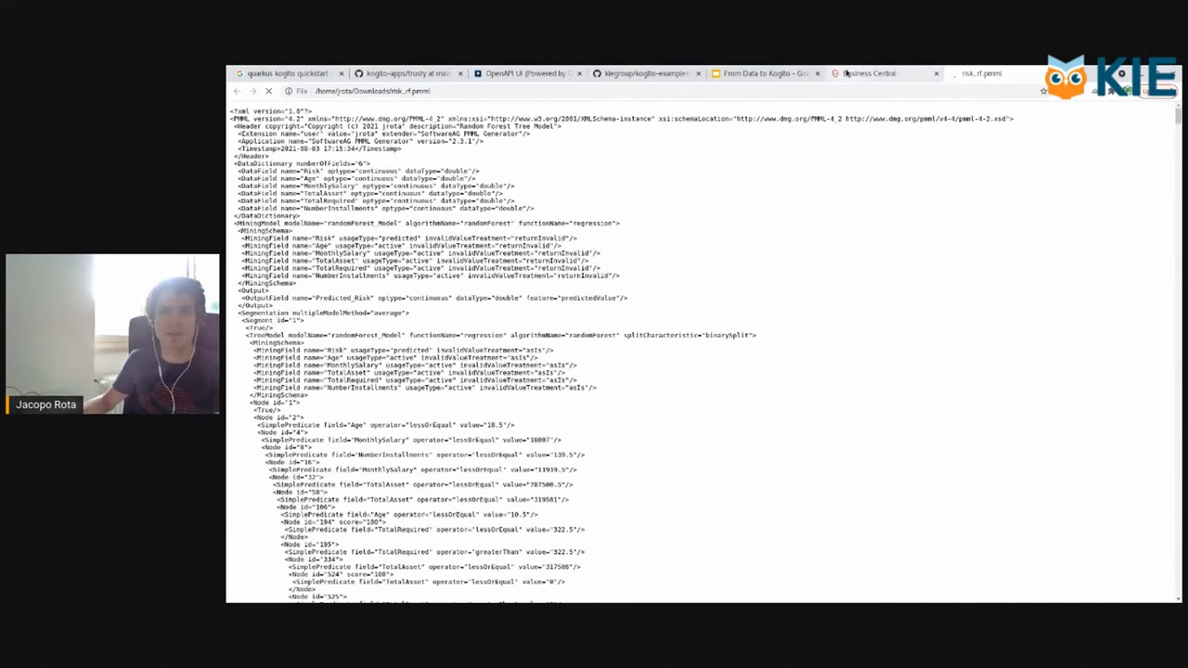
click(869, 74)
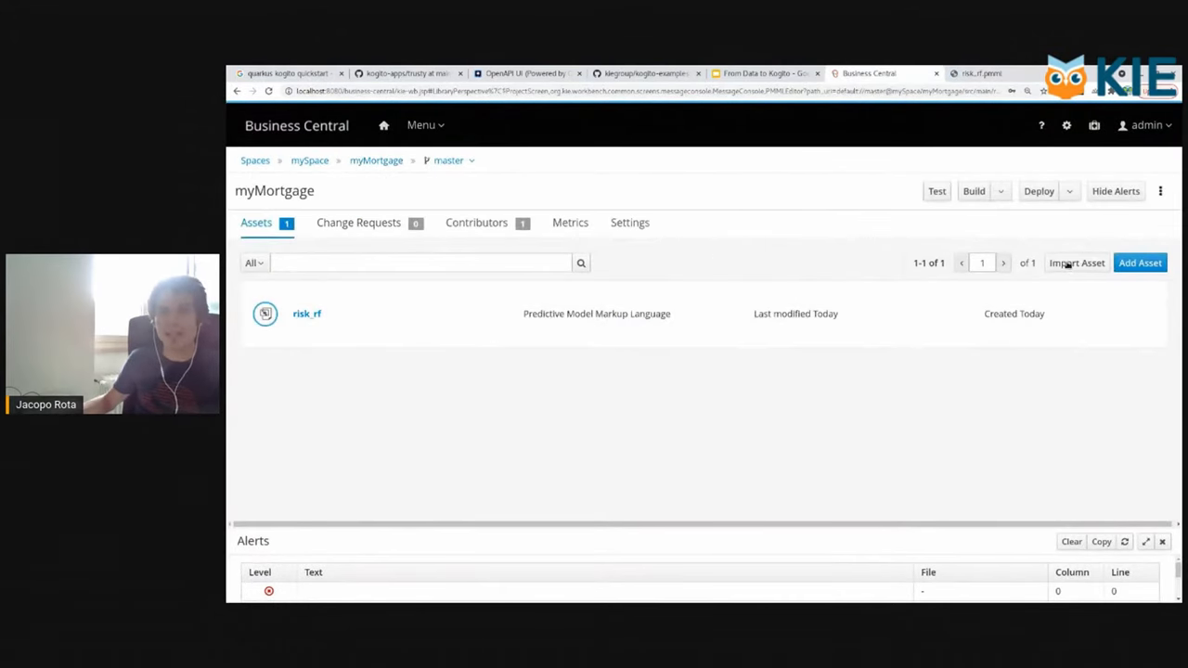
- Import the myMortgage.dmn file as a new asset named myMortgage
click(1077, 262)
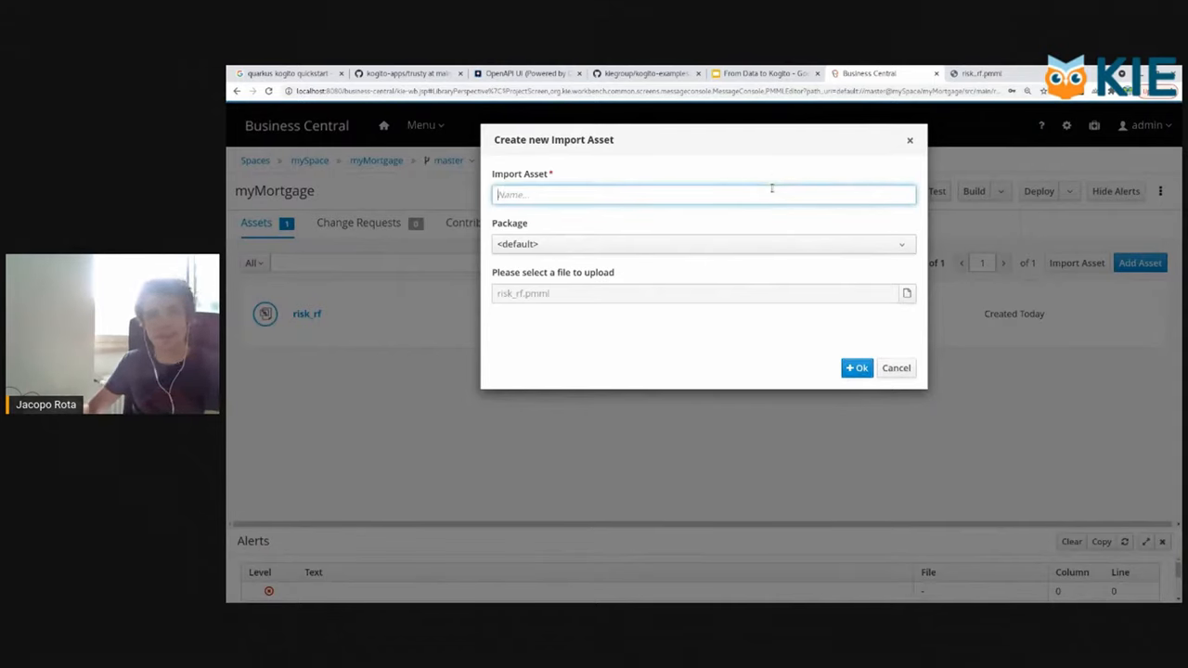
text(m)
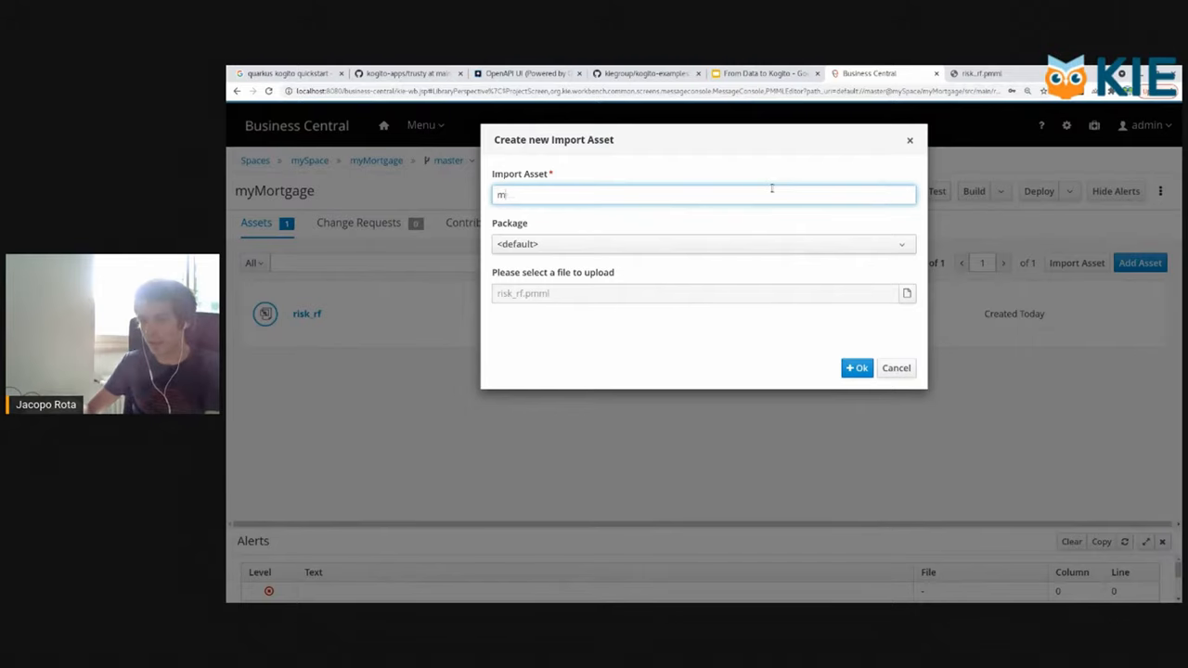
text(yMortgage)
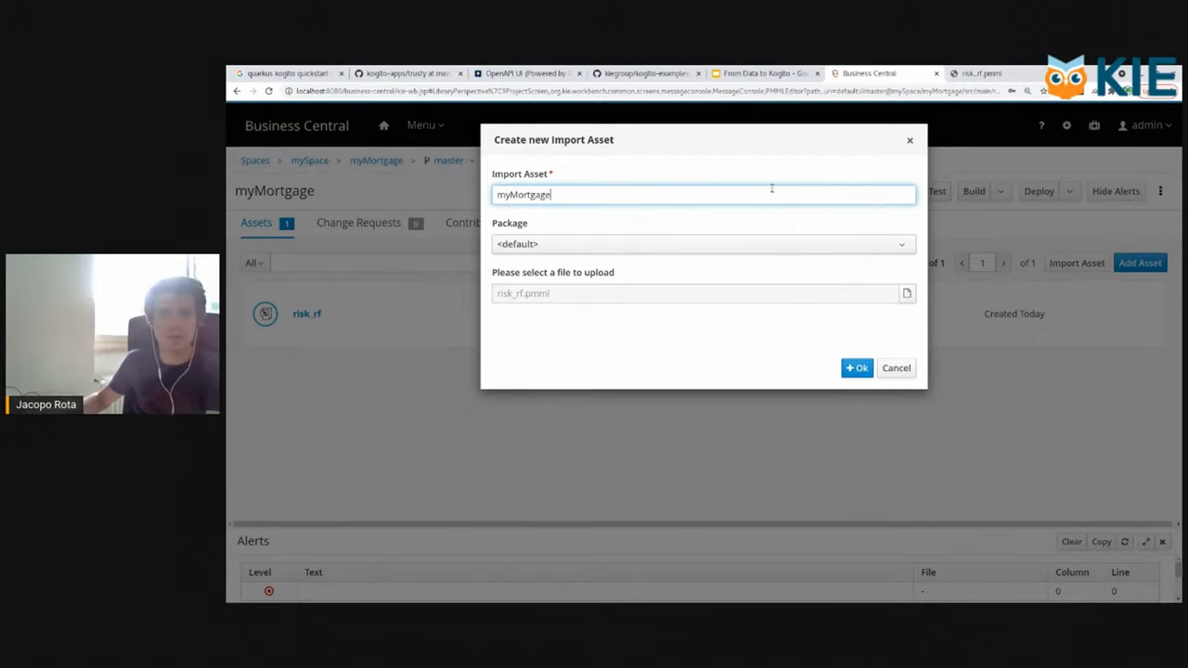
click(907, 293)
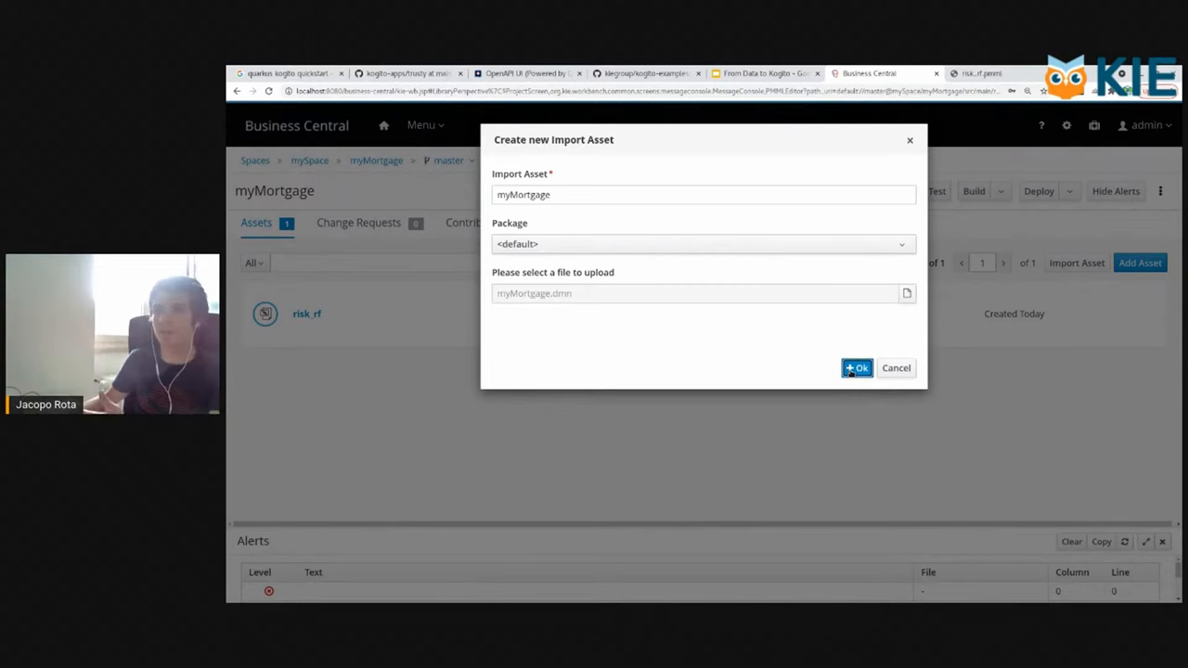
click(858, 368)
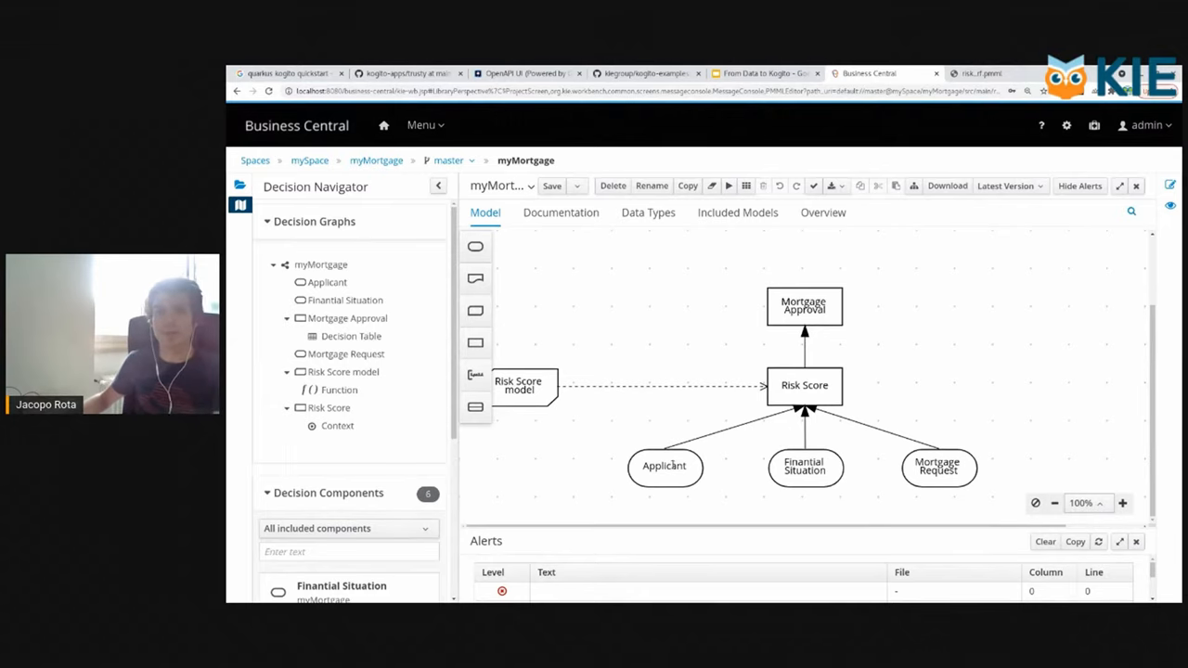
- View the data types of the Financial Situation and Mortgage Request inputs, then list the custom data types
click(665, 468)
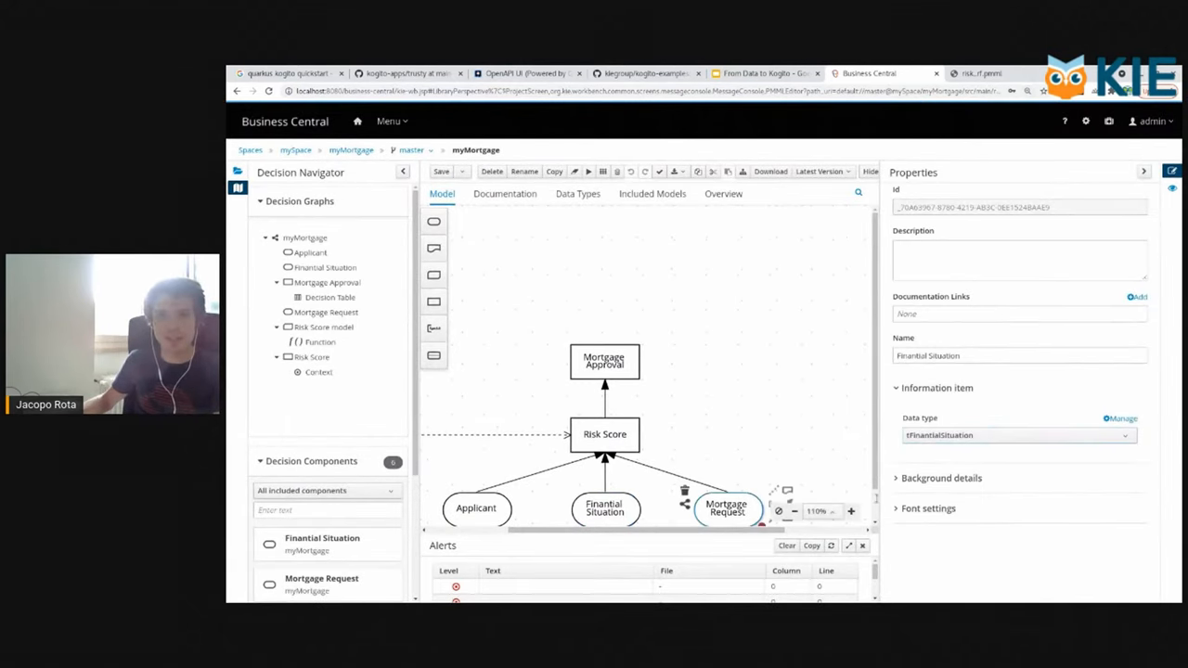
click(728, 508)
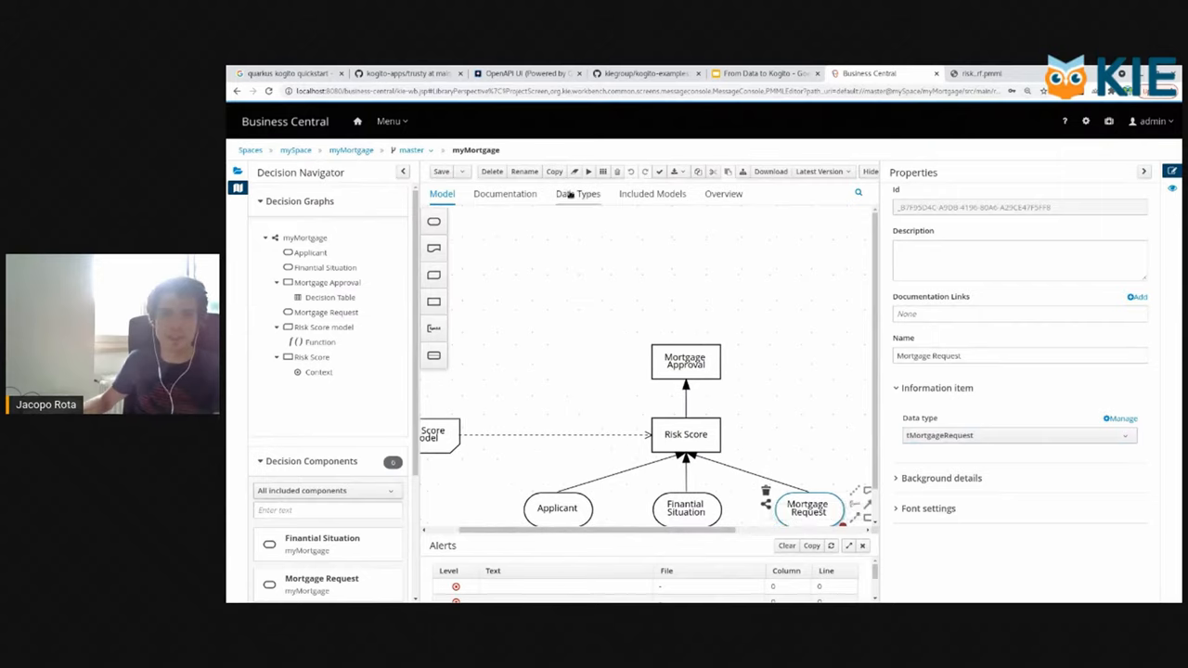
click(576, 194)
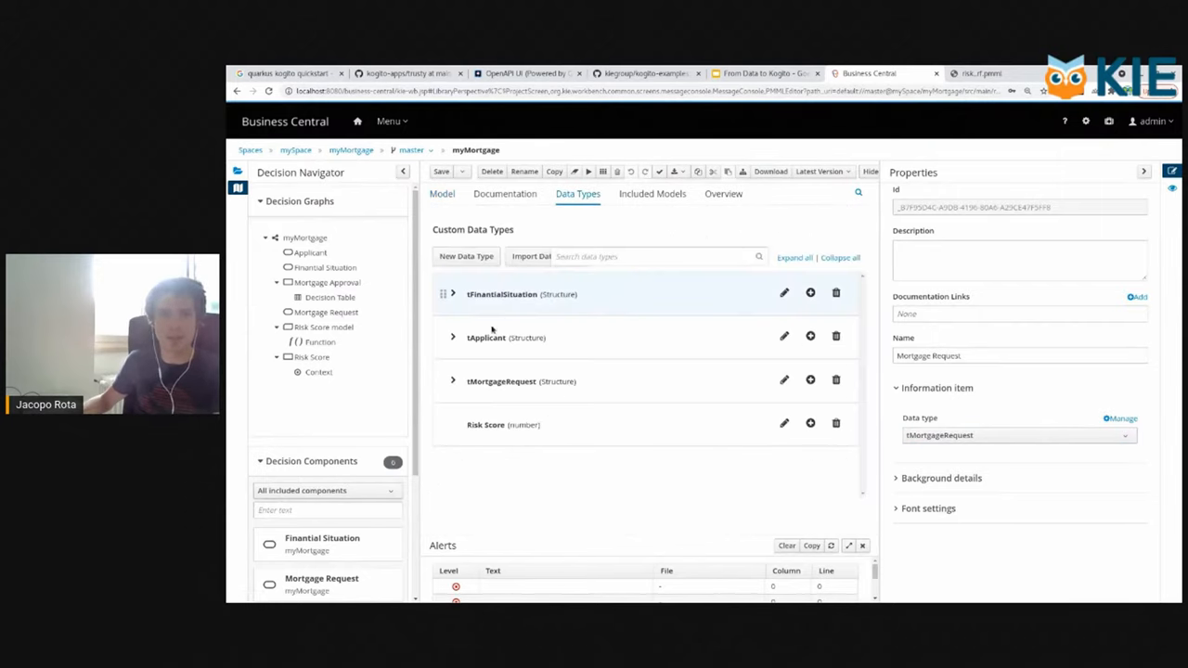
- Expand tMortgageRequest to show its TotalRequired and NumberInstallments fields, then go to Included Models
click(453, 338)
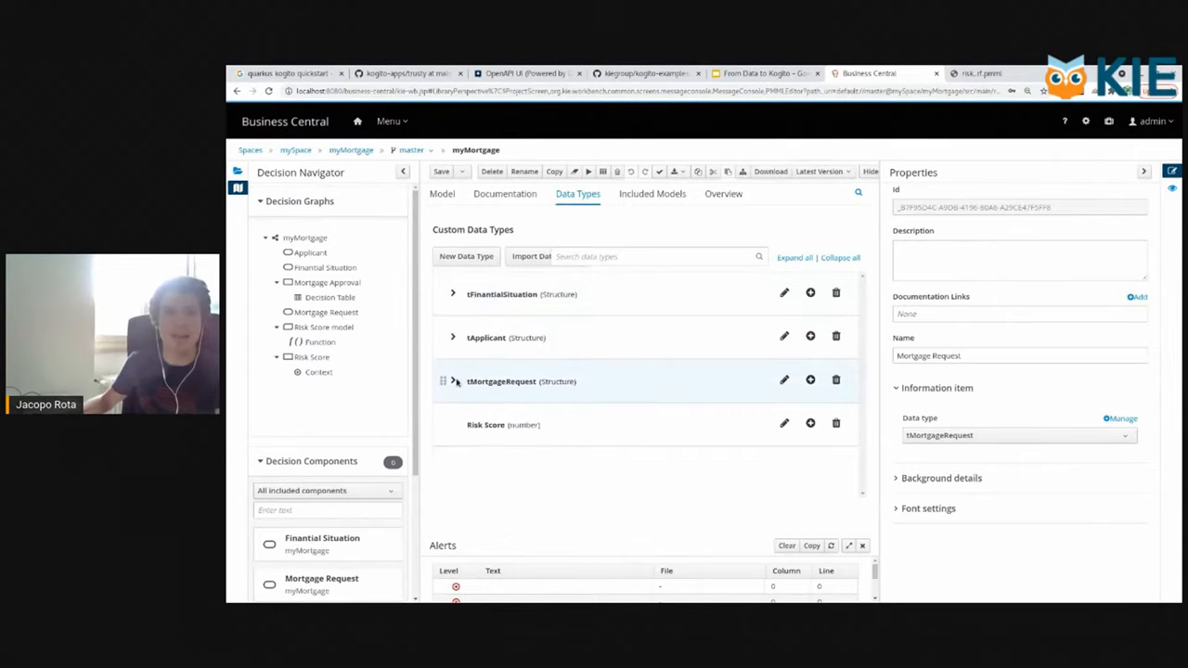
click(453, 383)
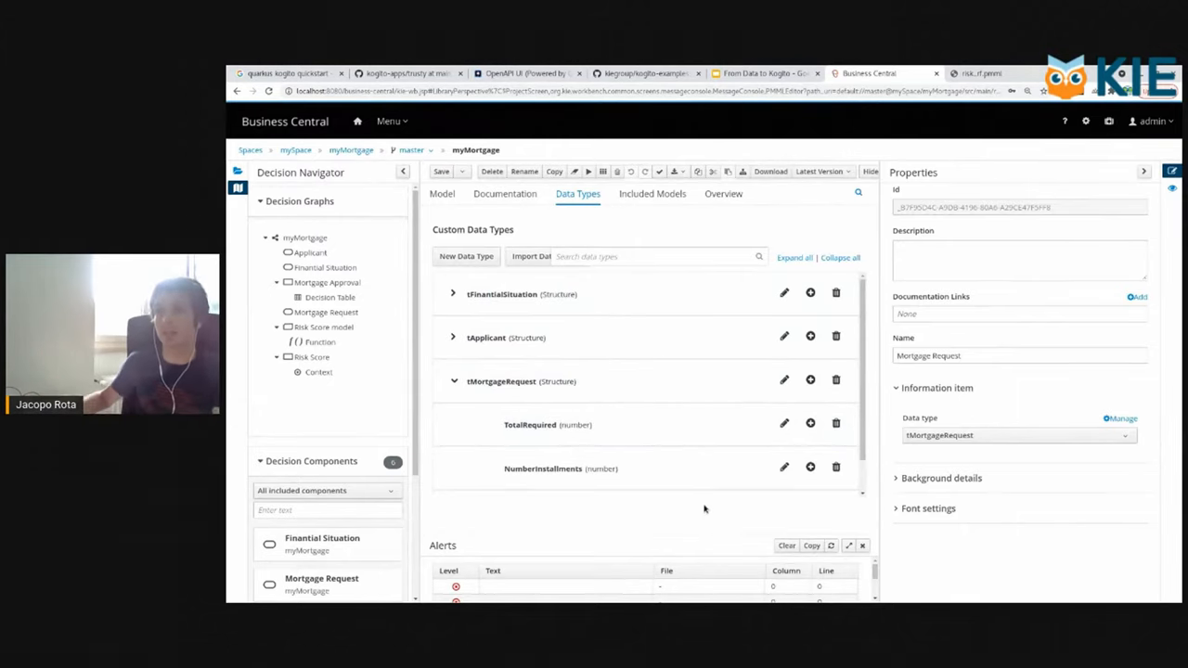
click(442, 193)
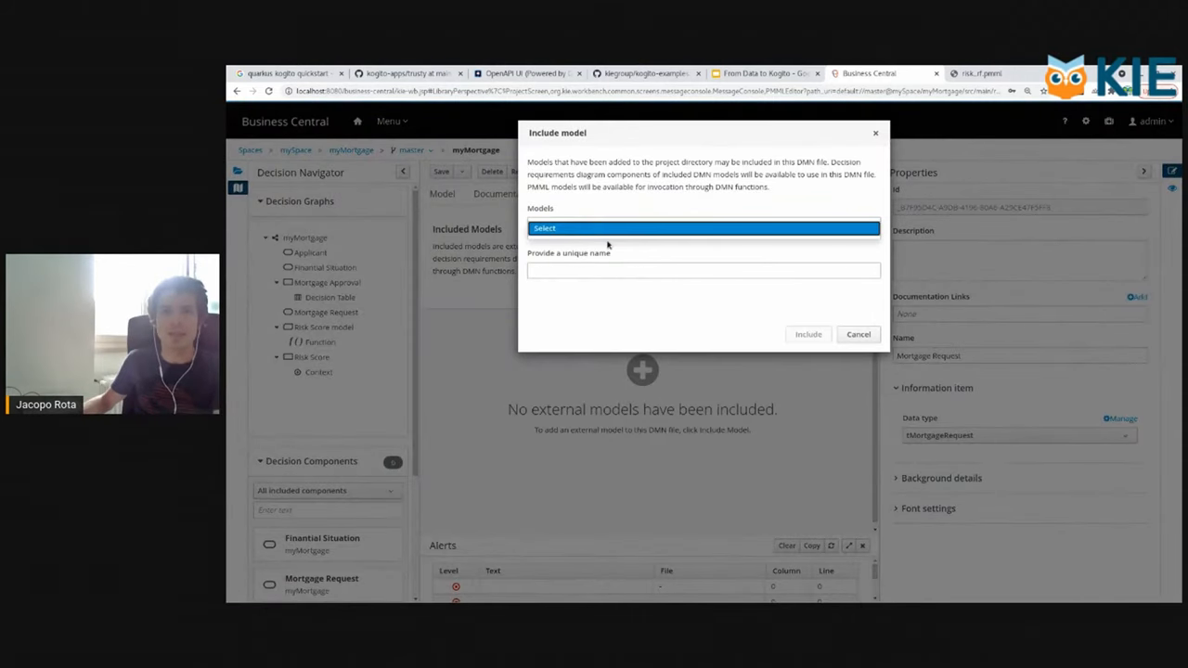
- Include risk_rf.pmml under the unique name risk_rf and return to the decision diagram
click(702, 227)
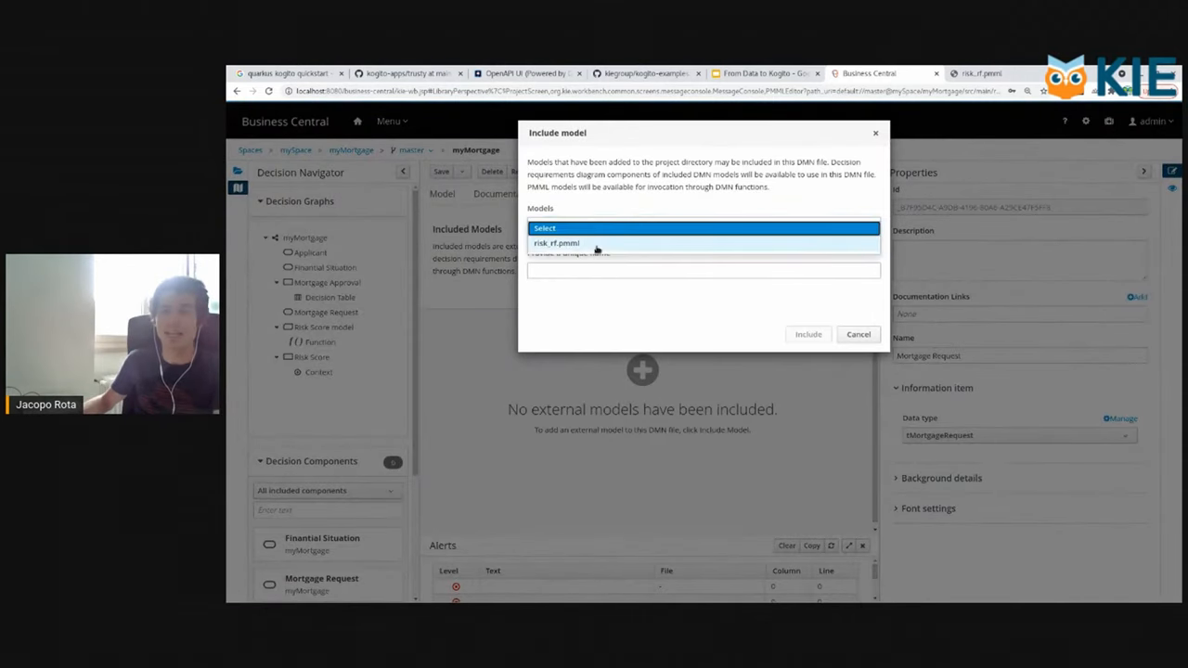
click(557, 241)
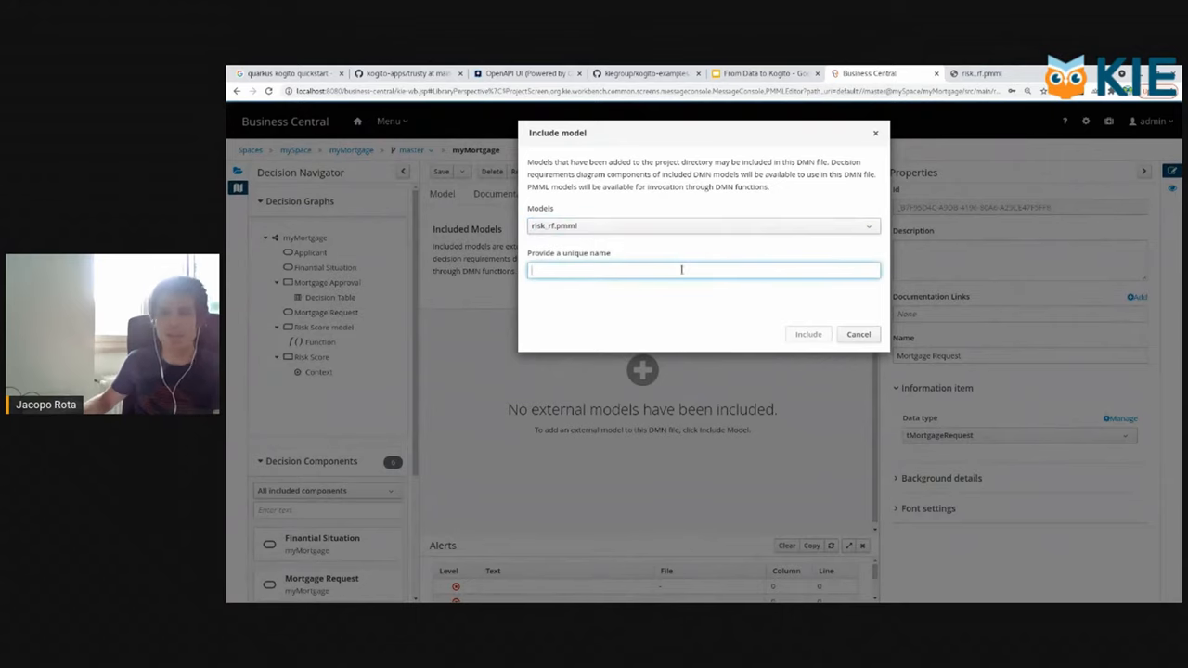
text(risk_rf)
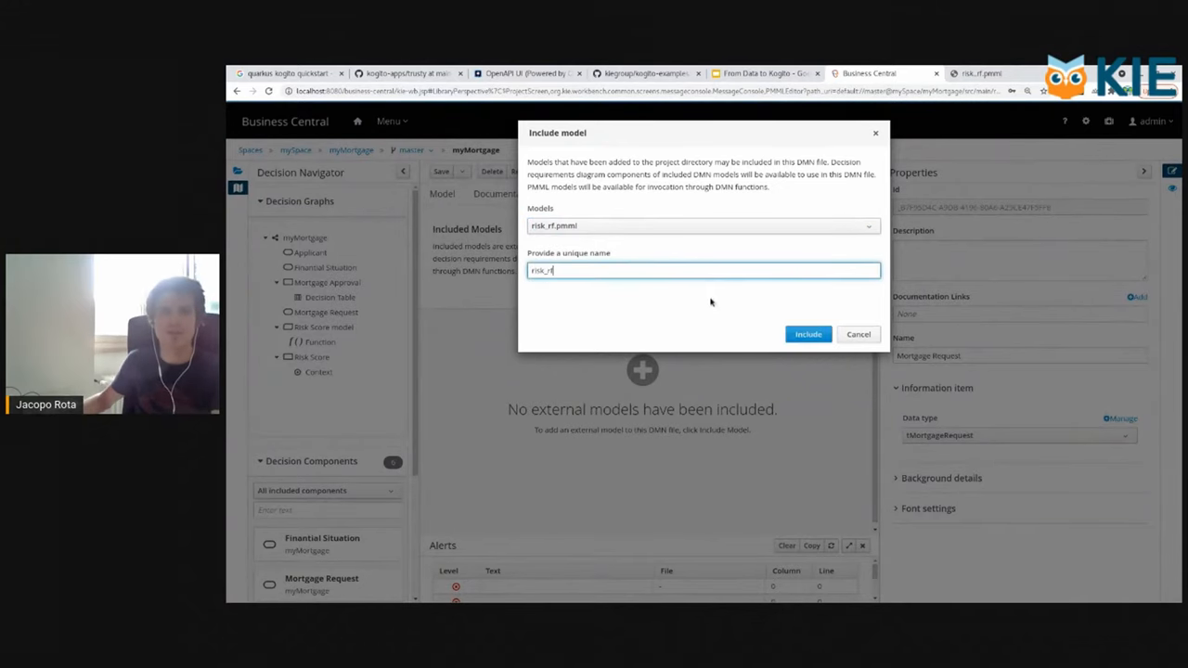
click(808, 334)
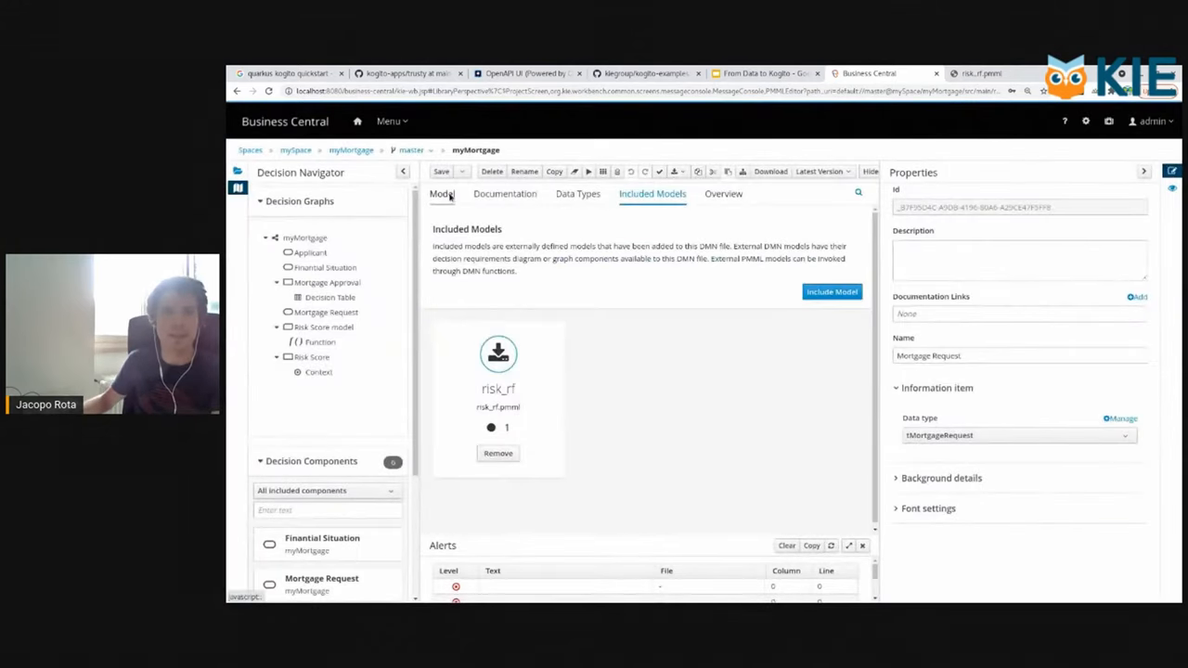
click(441, 194)
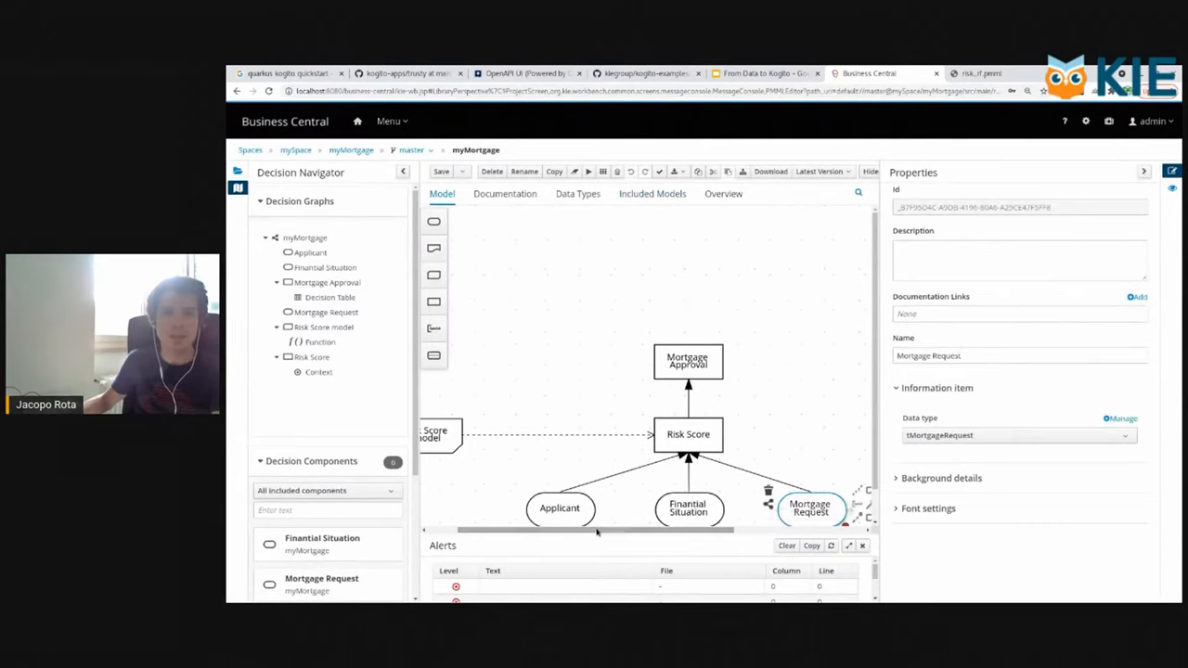
- Bind Risk Score model to risk_rf's randomForest_Model with number-typed Age, TotalAsset and TotalRequired parameters
click(442, 436)
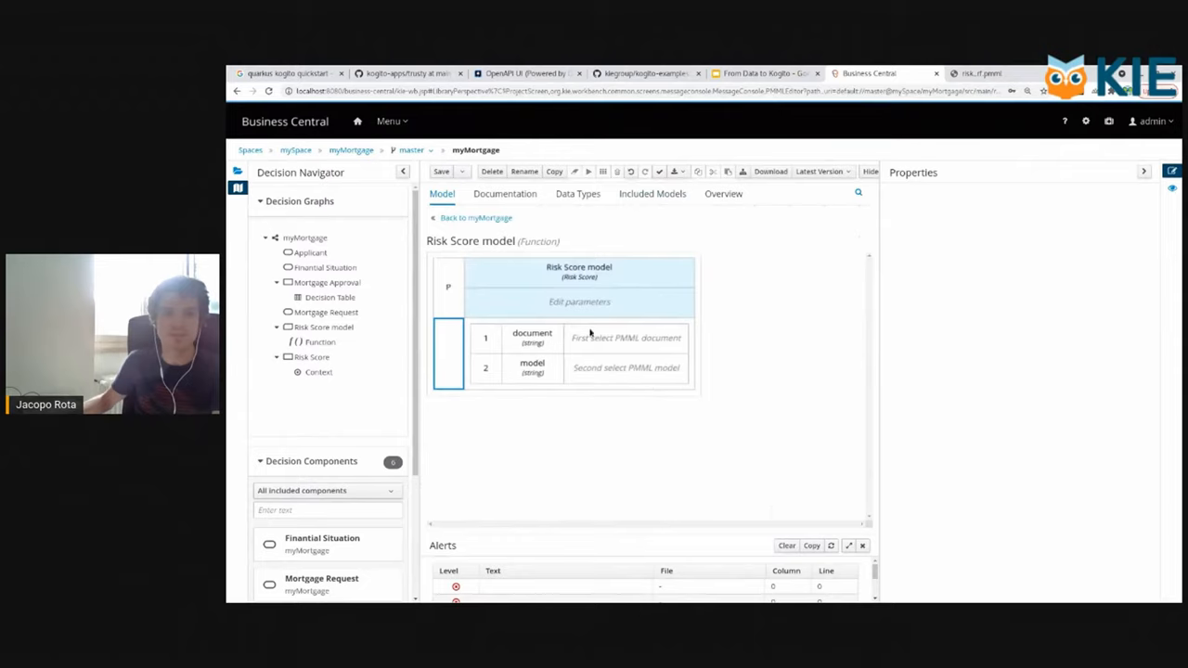
click(626, 338)
text(TotalRequired)
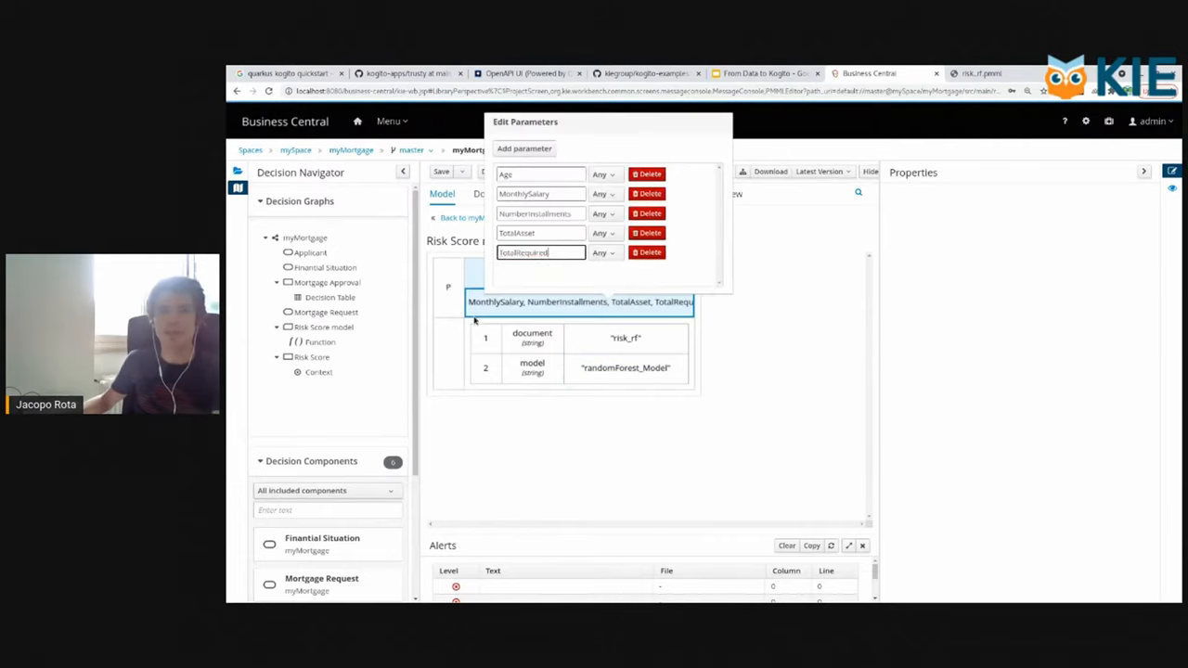
click(601, 175)
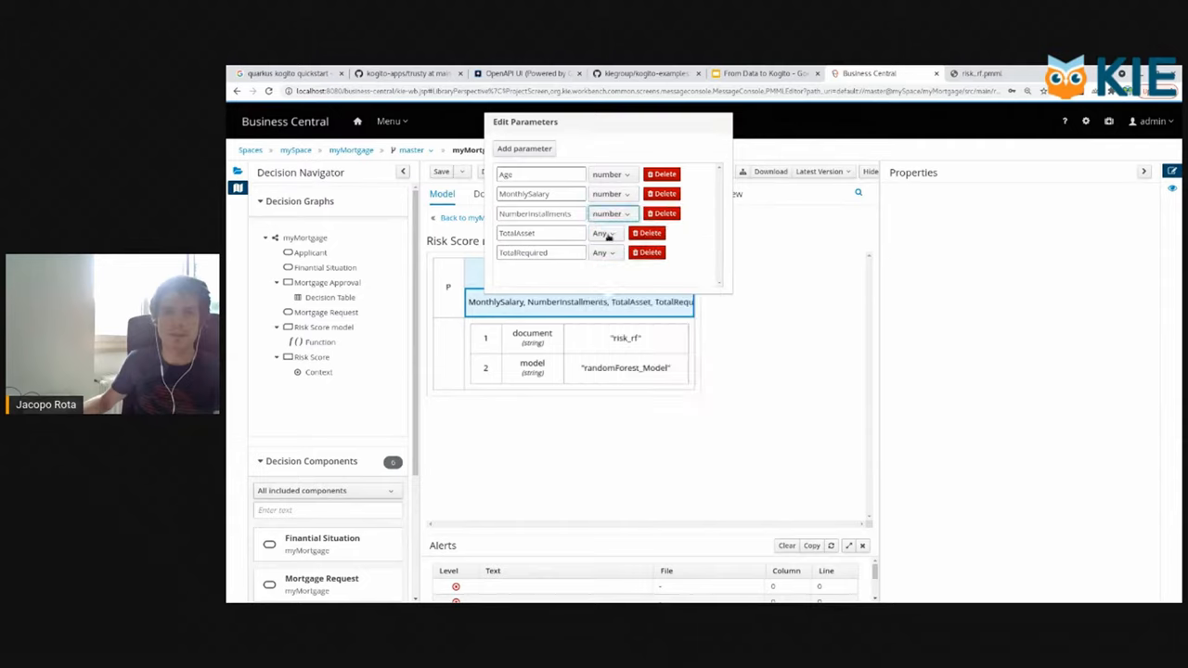
click(607, 234)
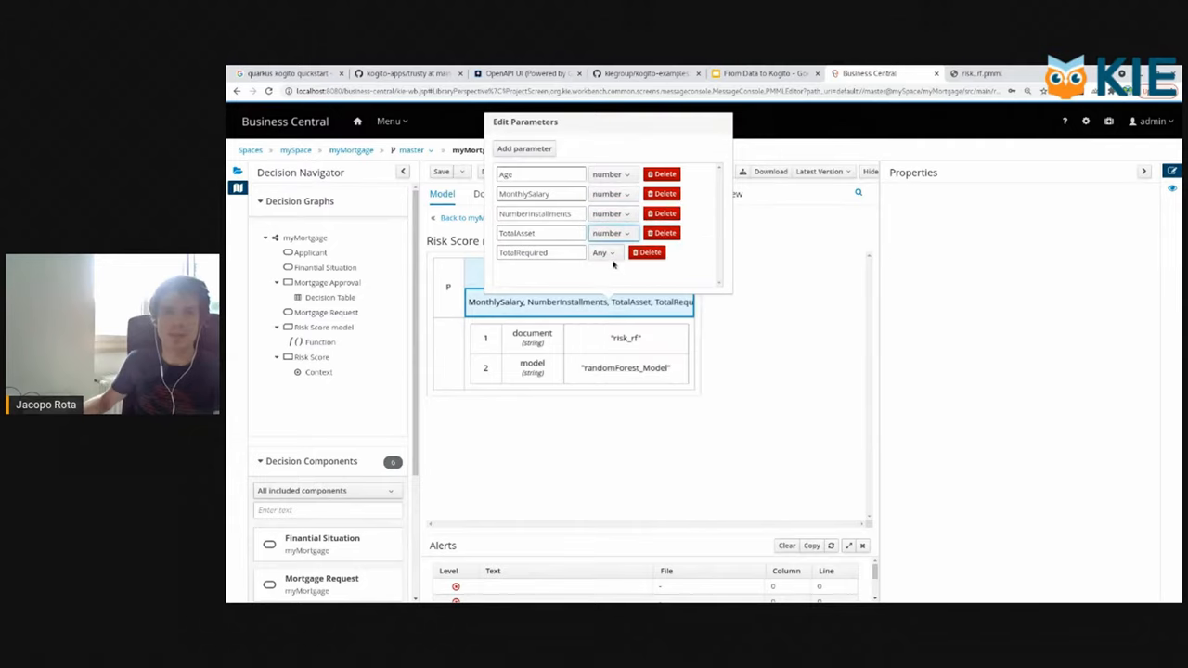
click(609, 252)
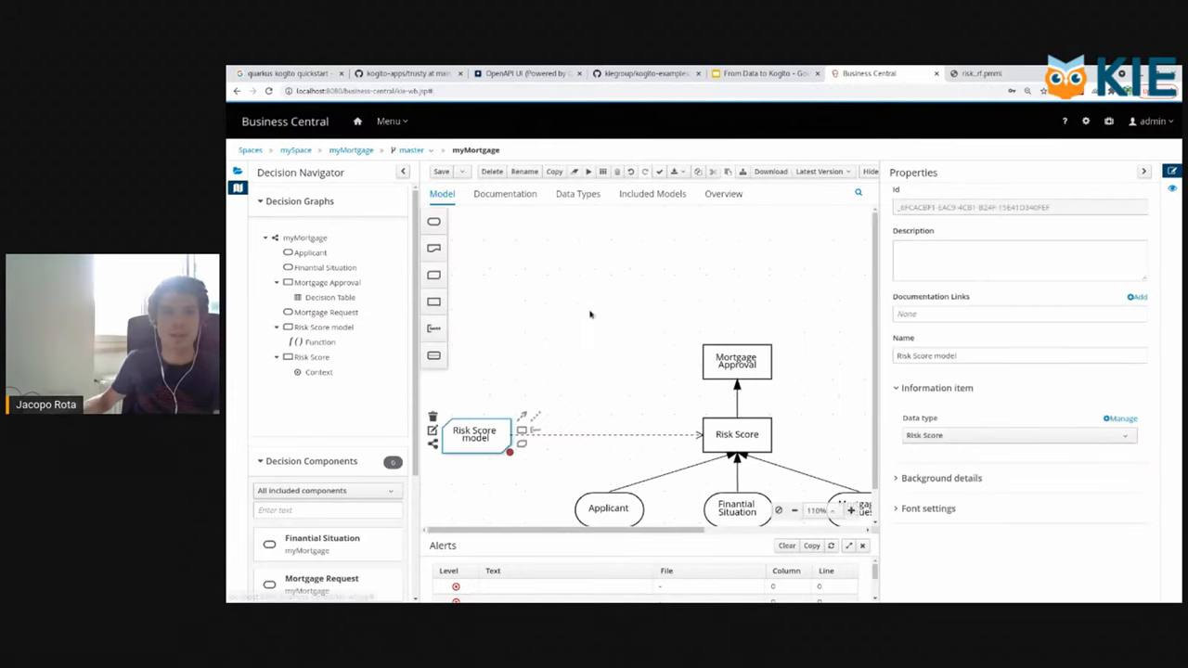
click(737, 435)
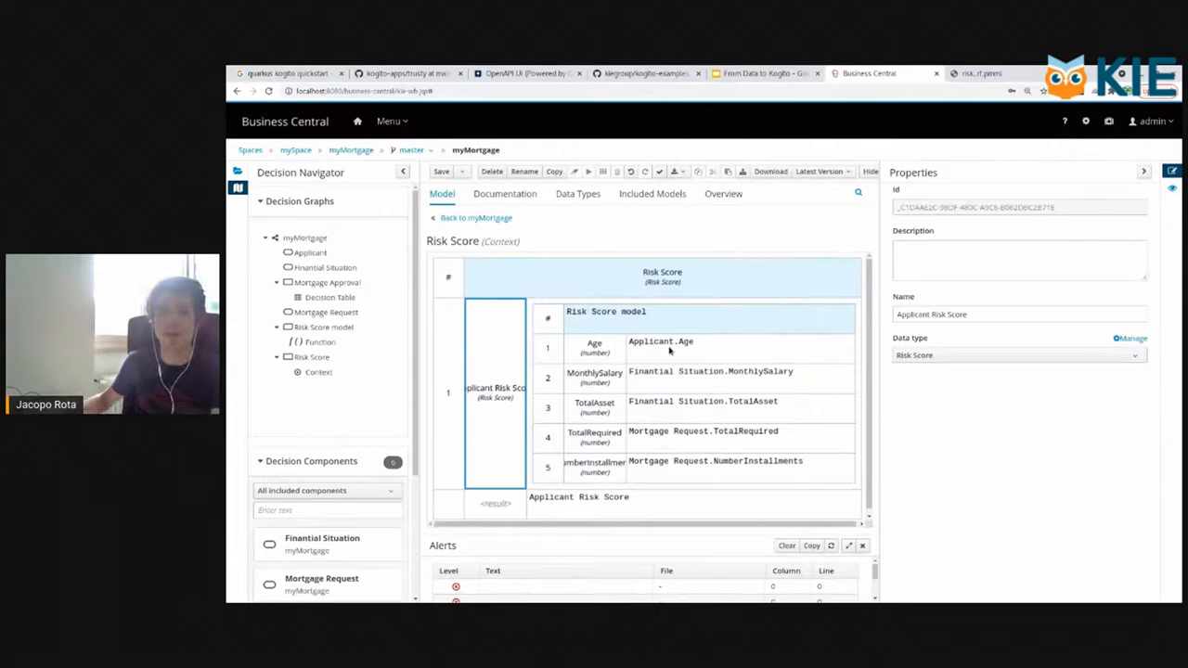
mouse_move(695, 347)
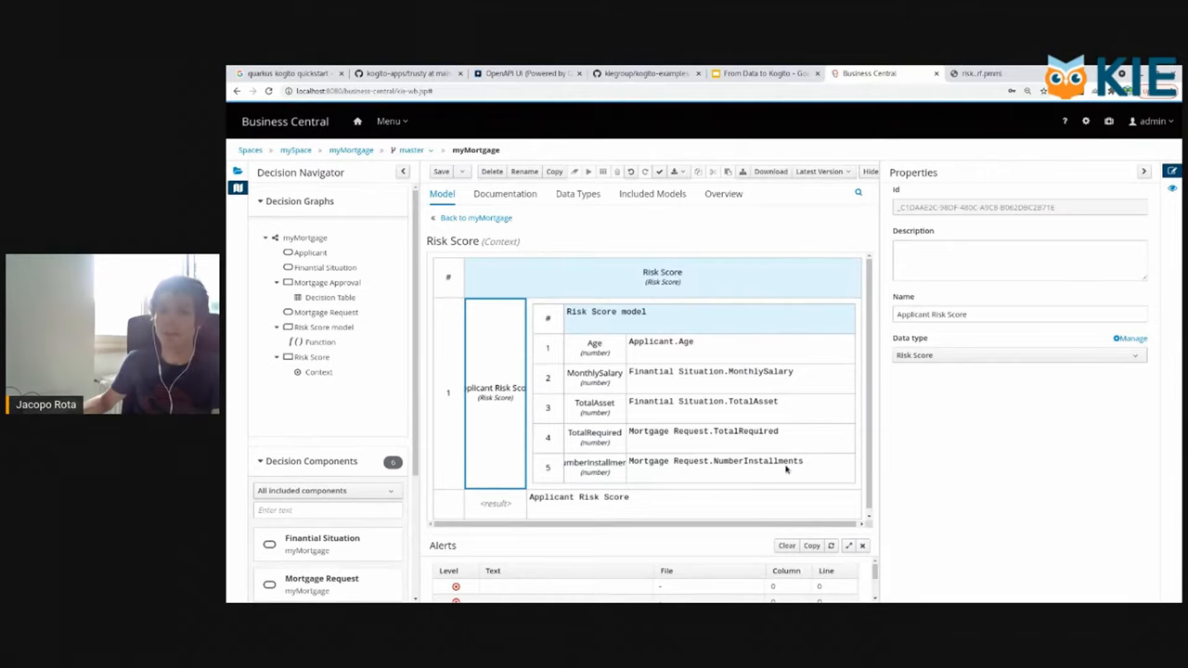
mouse_move(480, 217)
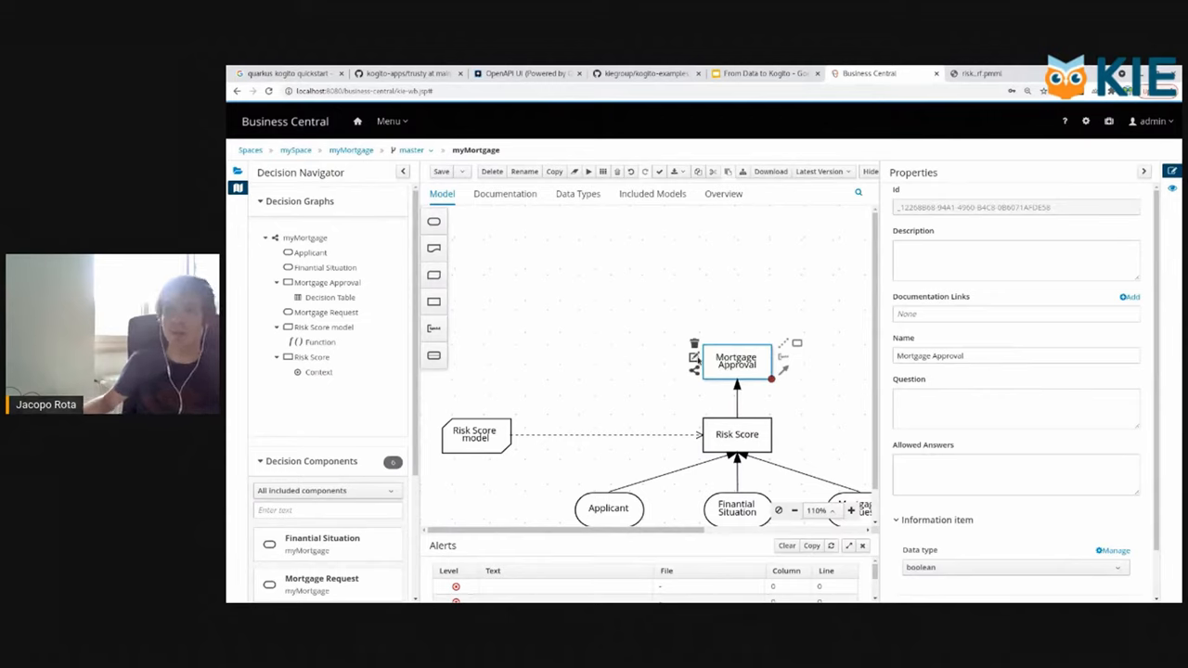
click(736, 434)
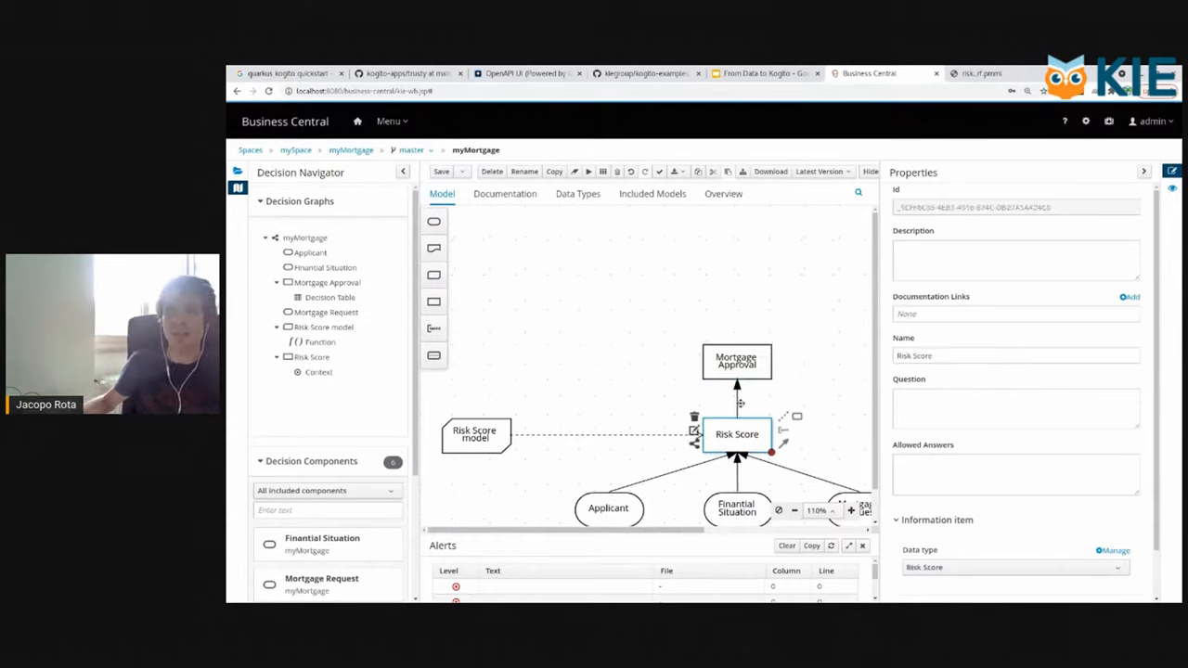
click(737, 360)
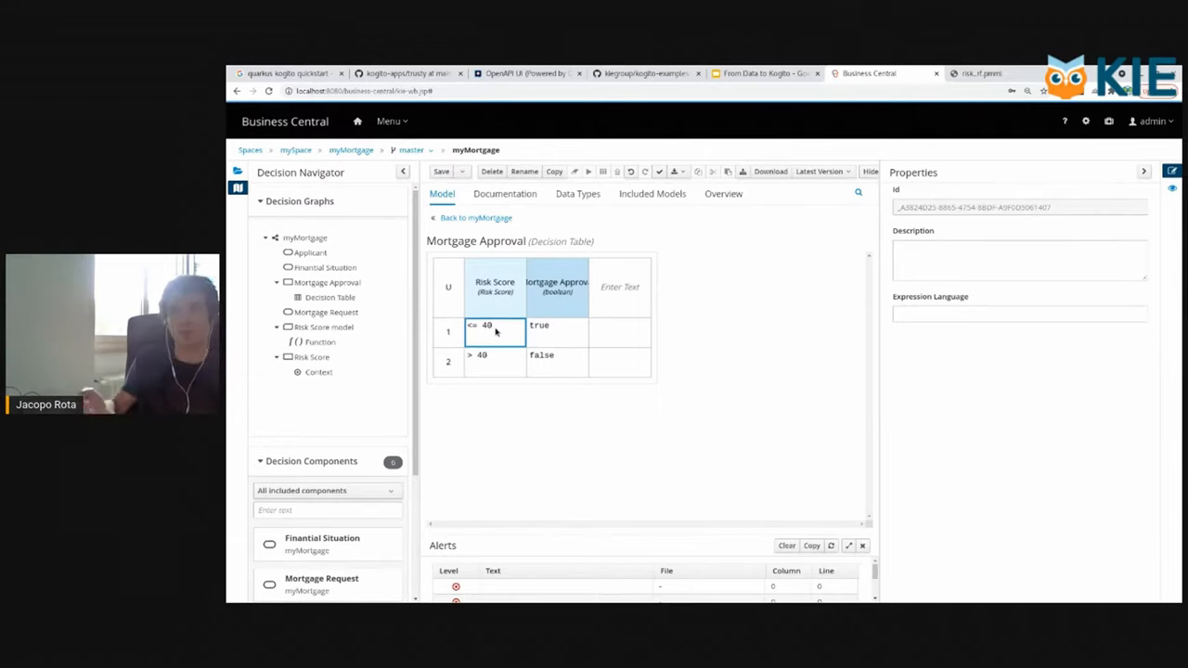
click(476, 217)
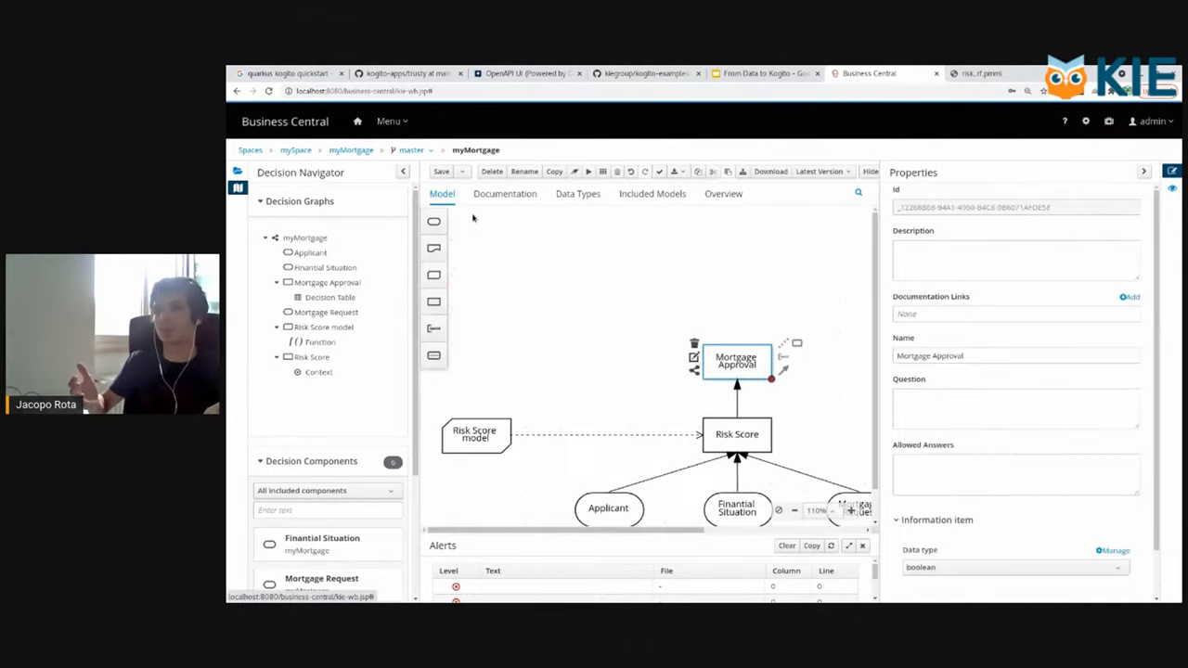